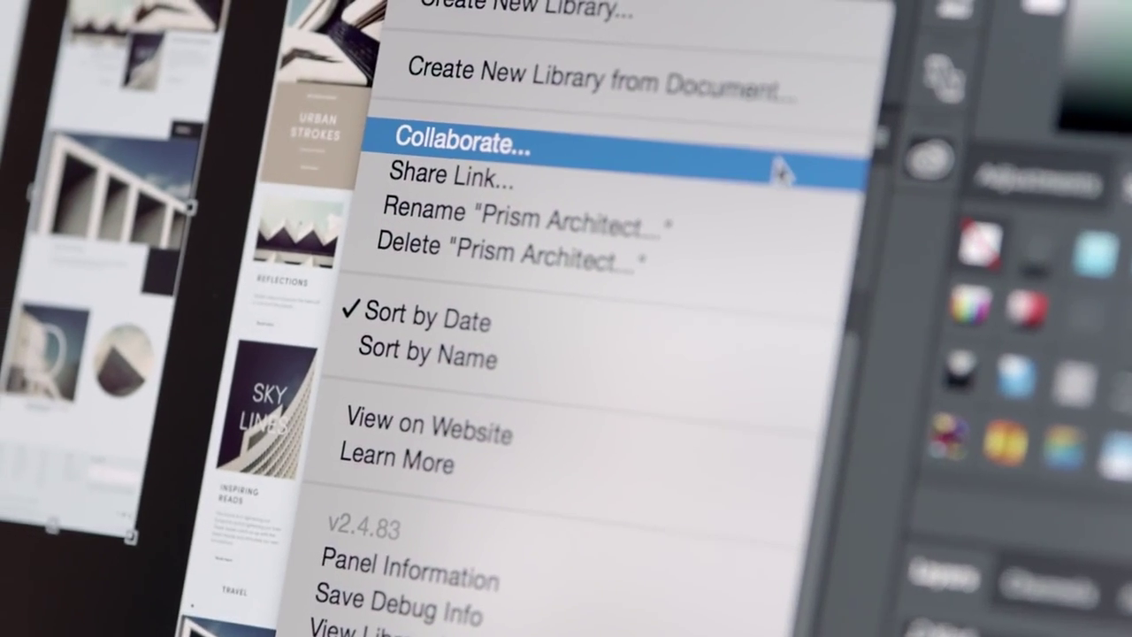
Choose Collaborate from the Libraries panel menu to invite others to the library.
{"action": "left_click", "coordinate": [465, 145]}
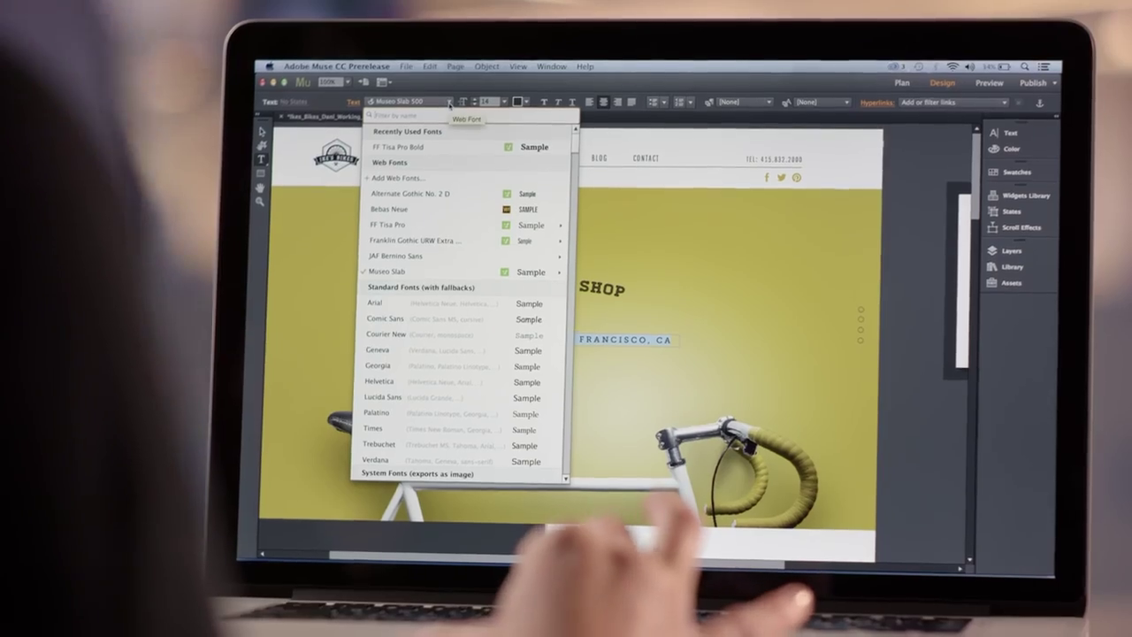
Browse the Web Fonts section of the Control panel font list.
{"action": "left_click", "coordinate": [398, 177]}
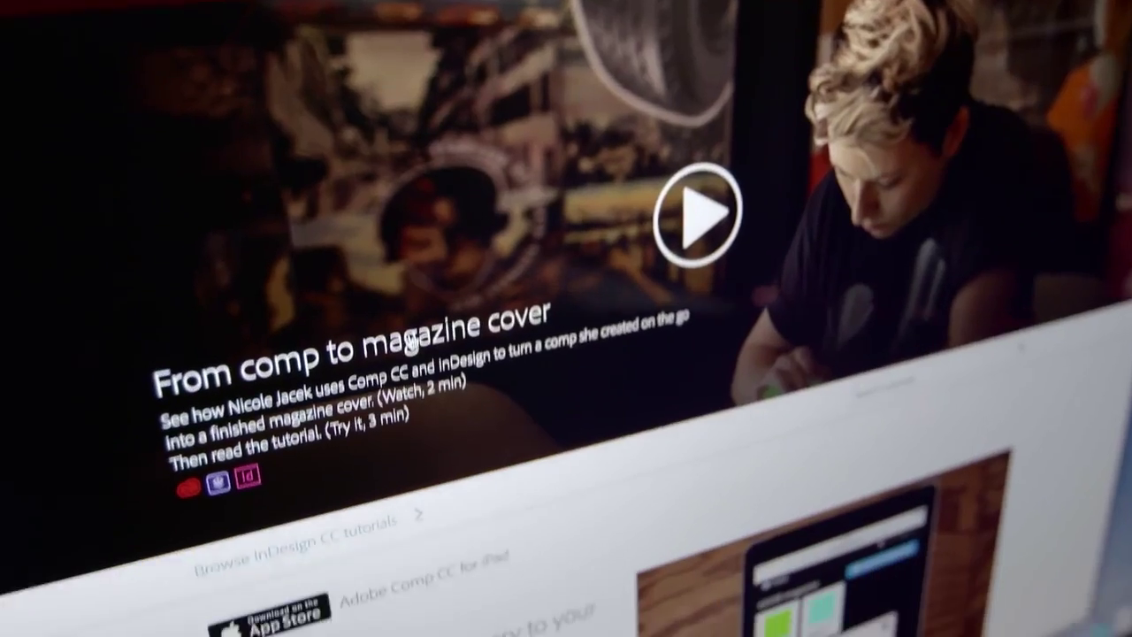
Reveal the Masthead Background options in the Portfolio customizer sidebar.
{"action": "scroll", "scroll_direction": "down", "scroll_amount": 3}
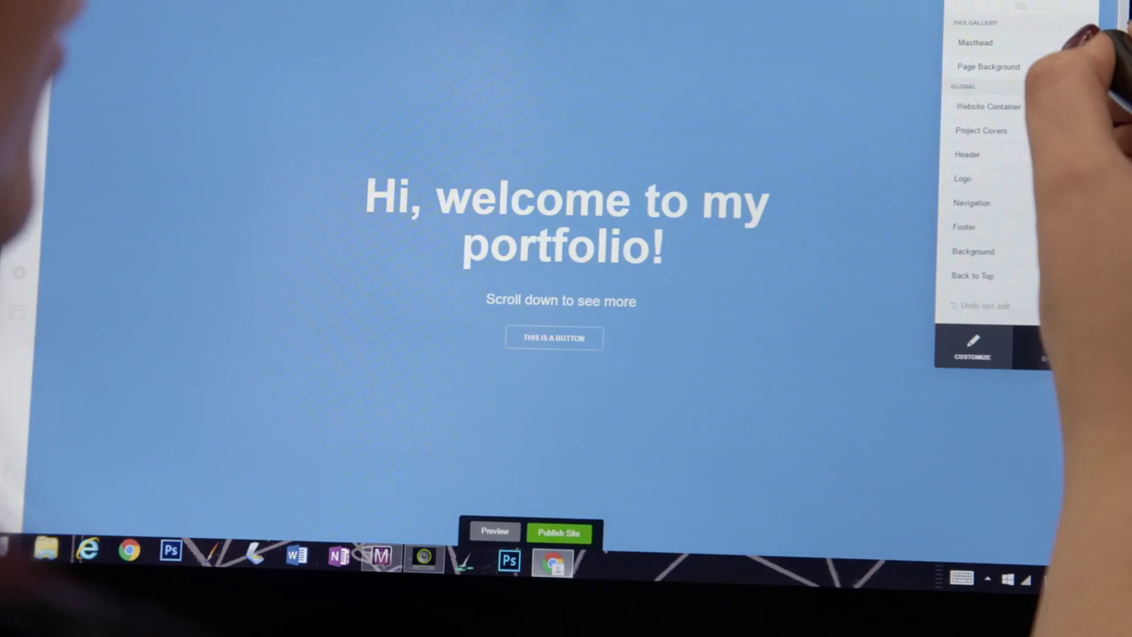
{"action": "left_click", "coordinate": [975, 42]}
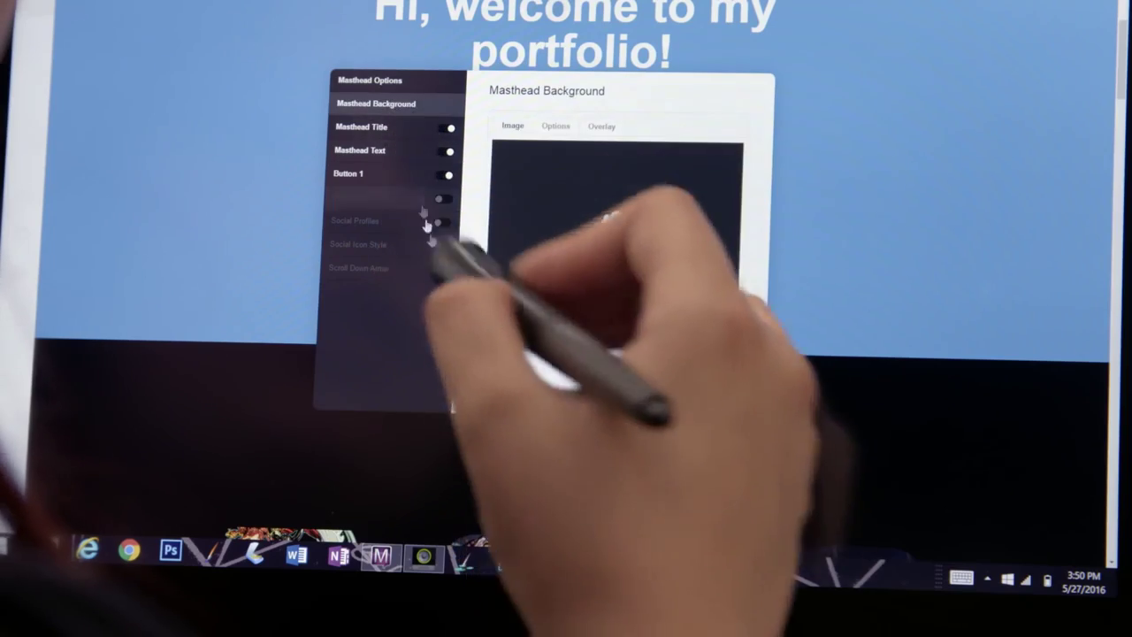